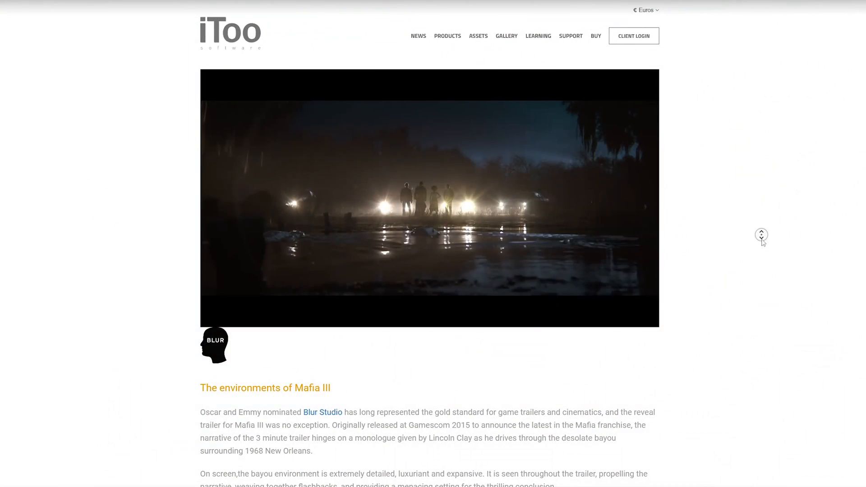
Switch the viewport to Top view to see the grass field from above.
scroll(down, 3)
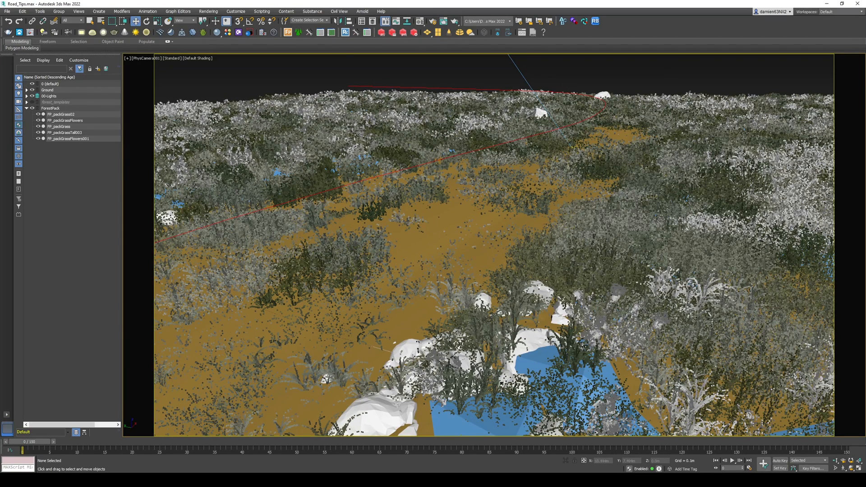
key(t)
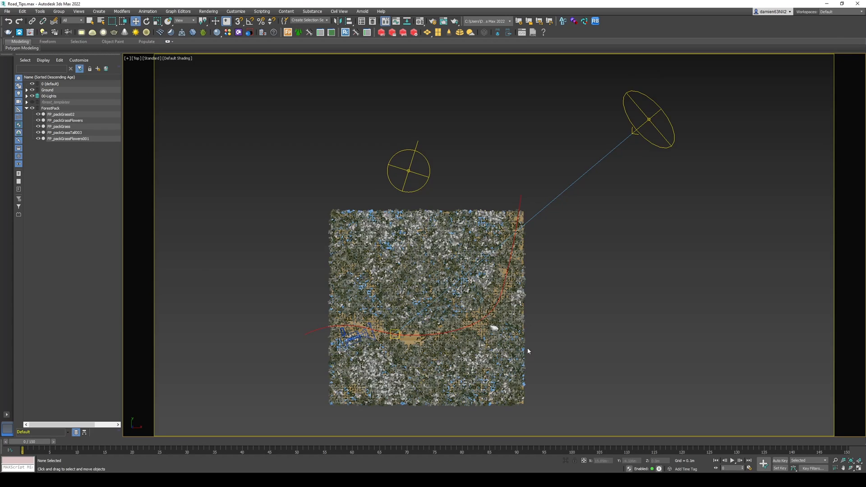
mouse_move(664, 263)
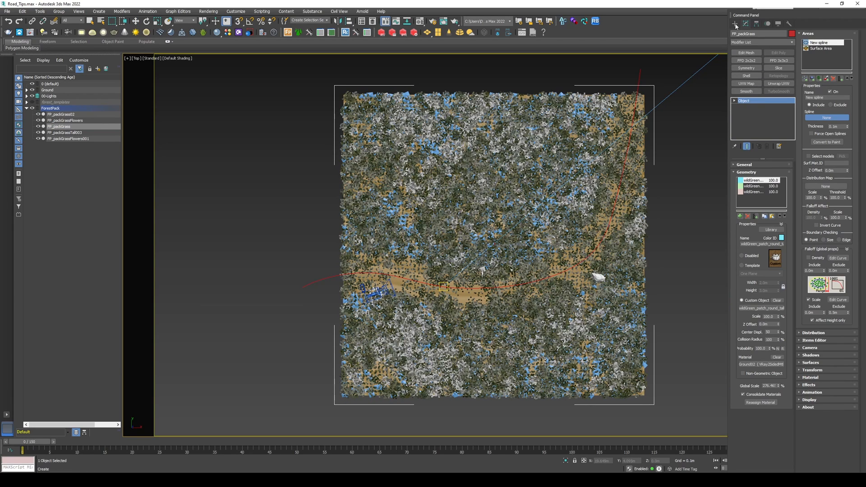
Add the road spline Line001 as an Exclude area and adjust its thickness.
click(734, 24)
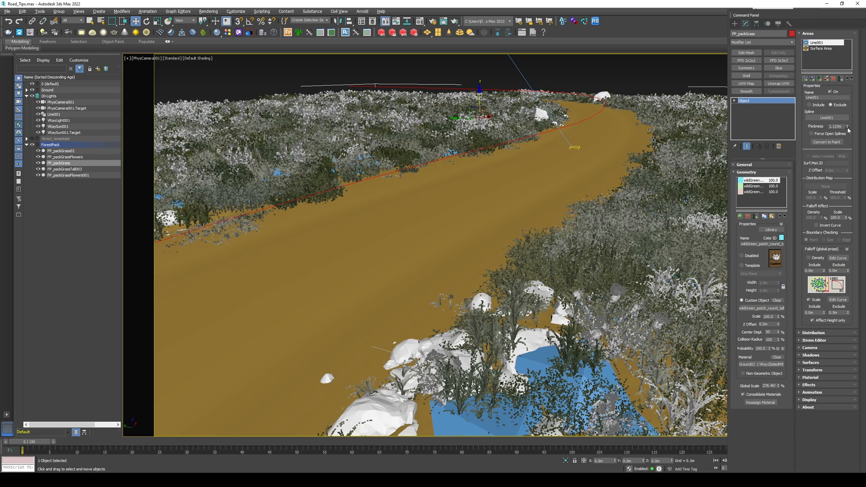
click(846, 126)
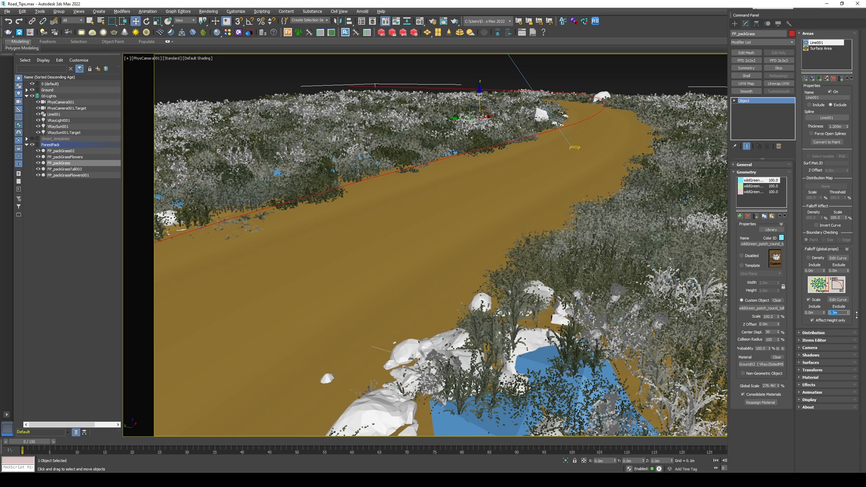
Check Units Setup shows Metric Meters with a 1 cm system unit and confirm.
click(235, 11)
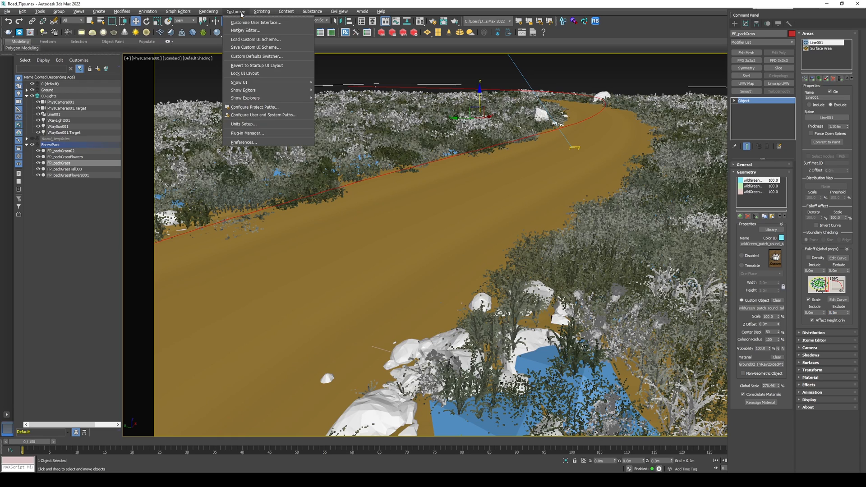
click(242, 123)
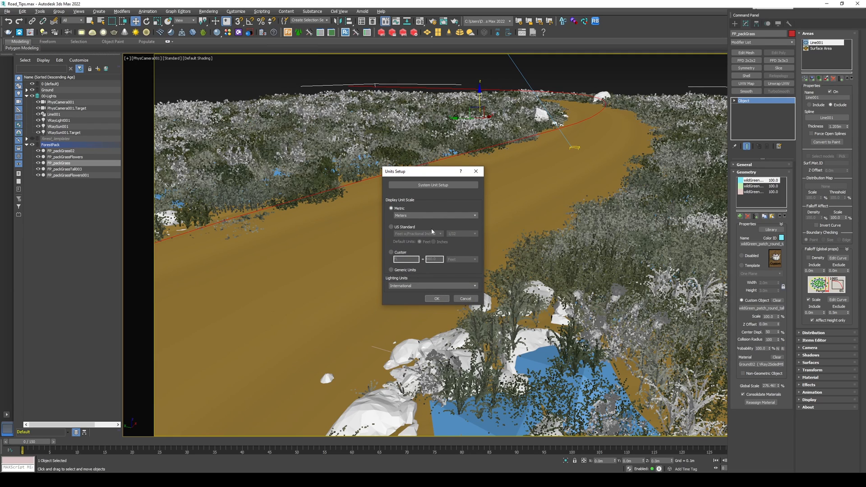
mouse_move(400, 217)
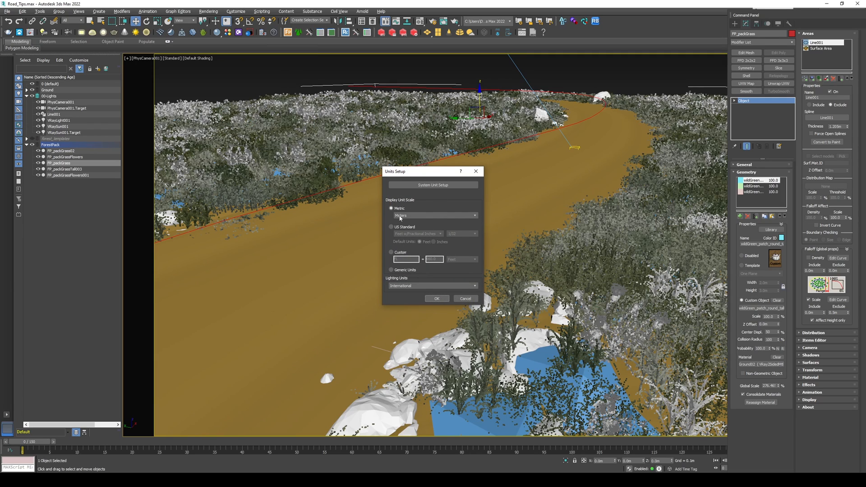
click(432, 184)
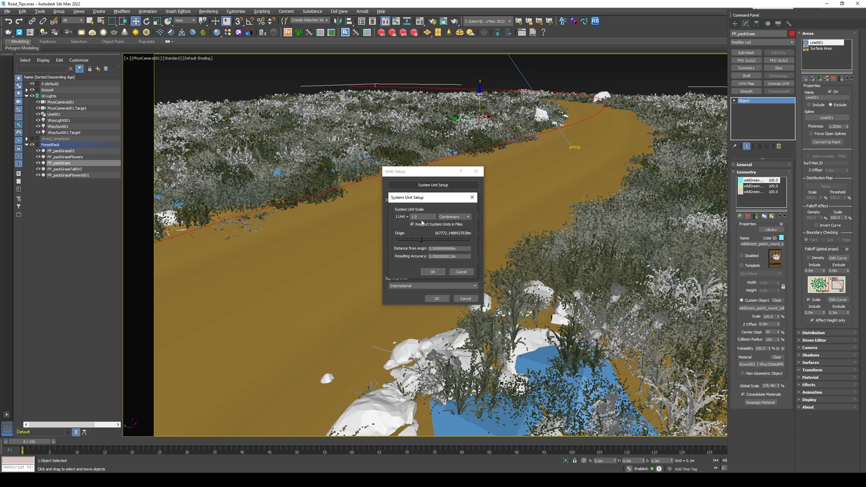
click(436, 298)
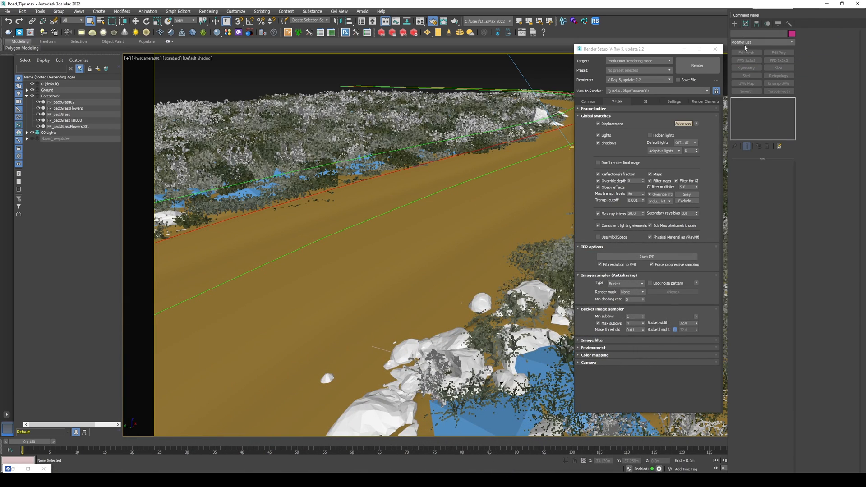
Create a new Forest Pro object, Forest001, from the iToo Software category.
click(745, 34)
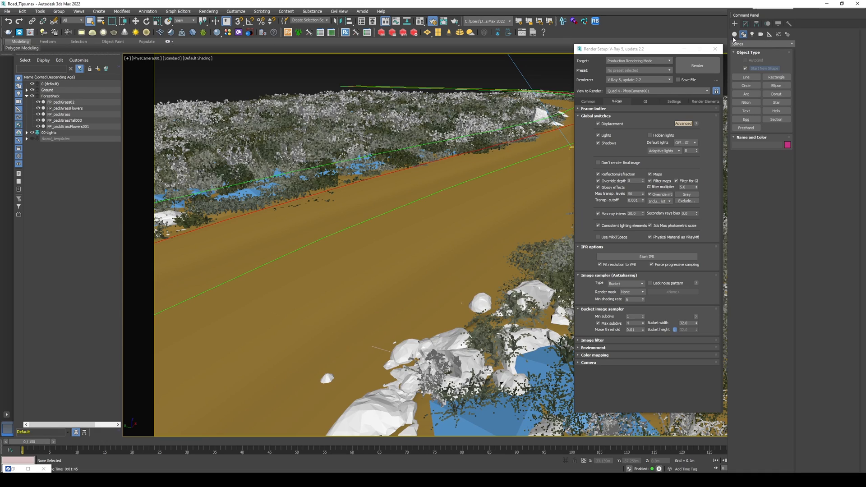
click(762, 44)
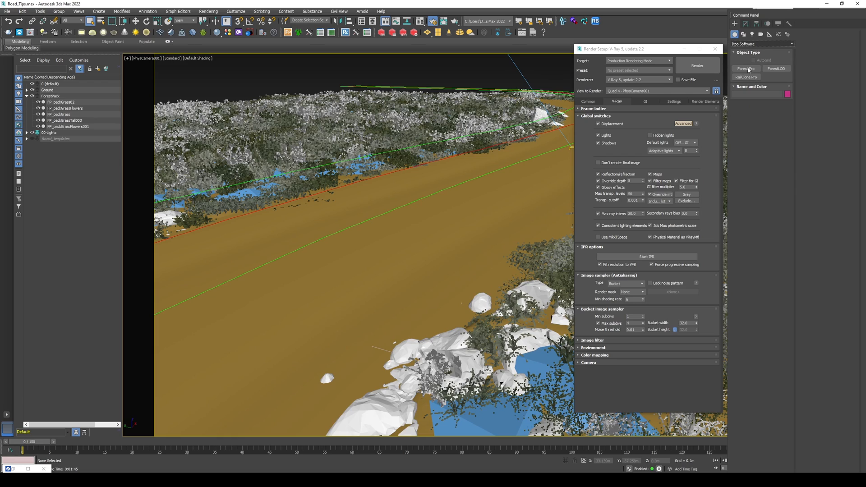
click(746, 68)
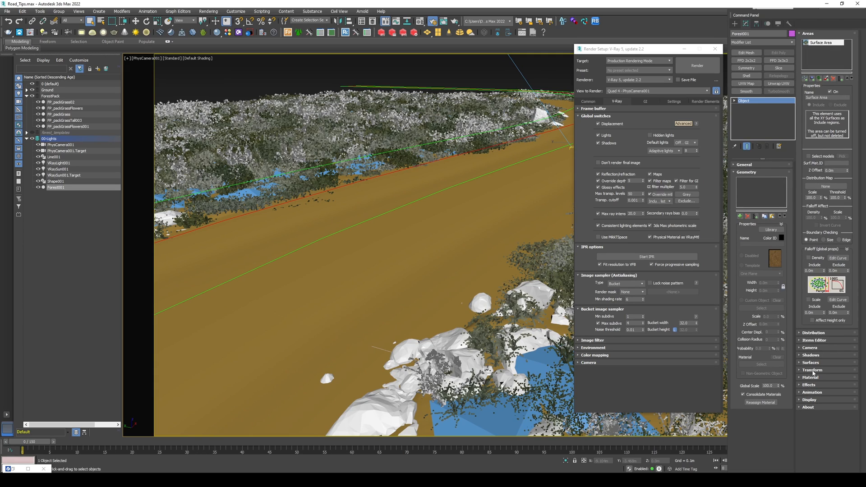
scroll(down, 3)
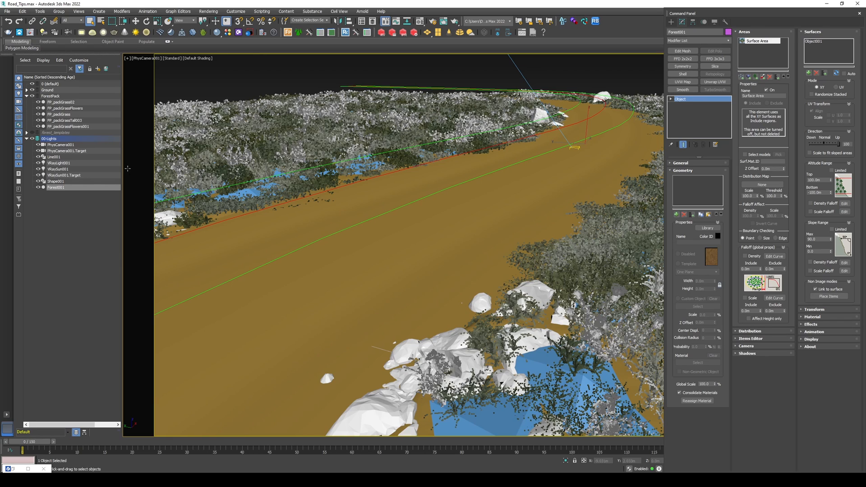
Expand the Forest_templates layer in the Scene Explorer to list its objects.
click(26, 133)
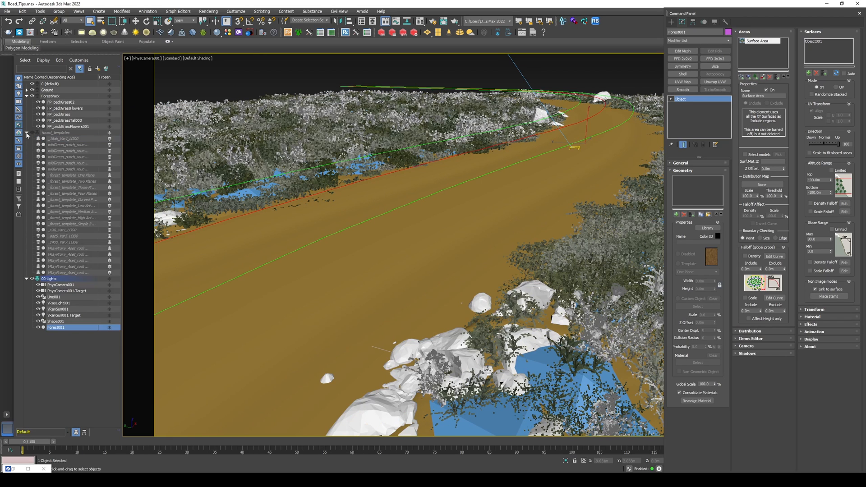
mouse_move(70, 250)
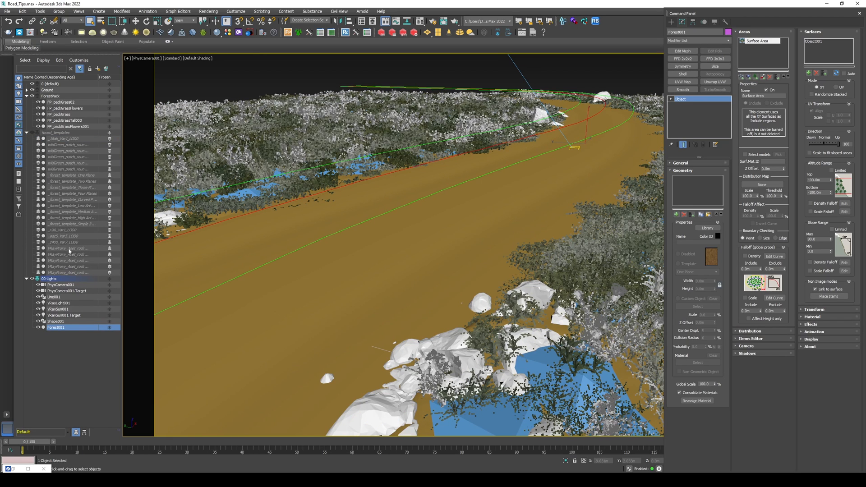
click(66, 248)
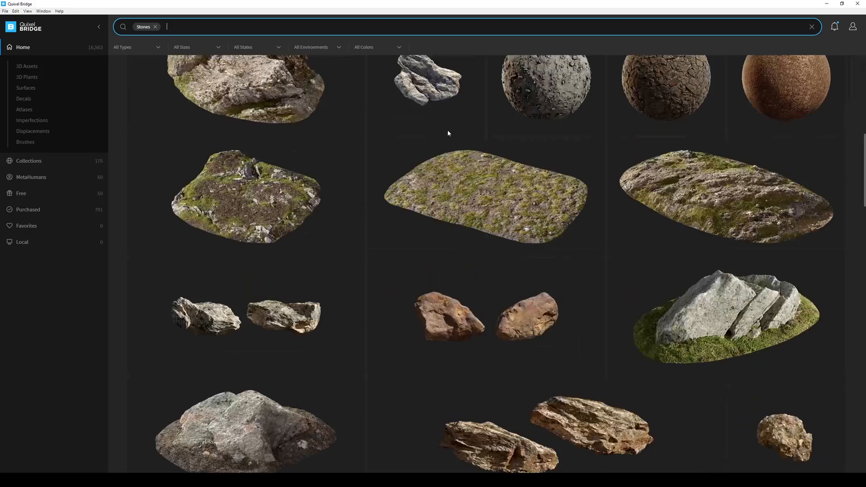
Add the '3d' tag to the Stones search and browse the 3D rock results.
scroll(down, 3)
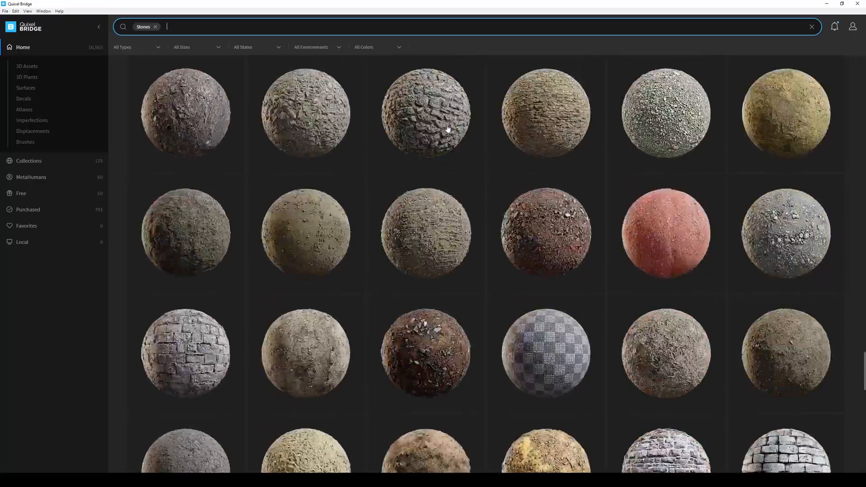
text(3d)
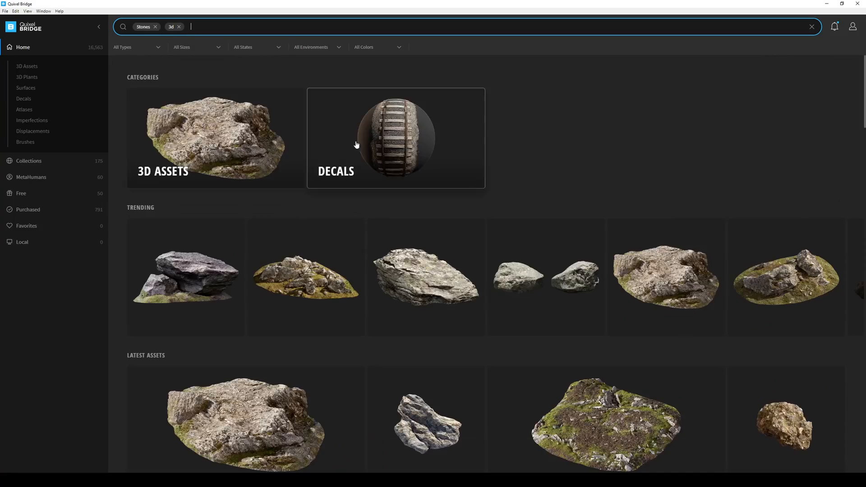
scroll(down, 3)
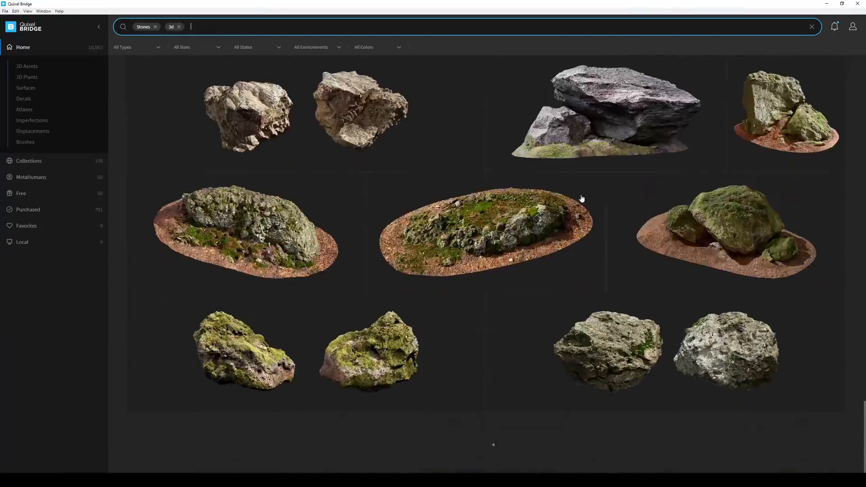
scroll(down, 3)
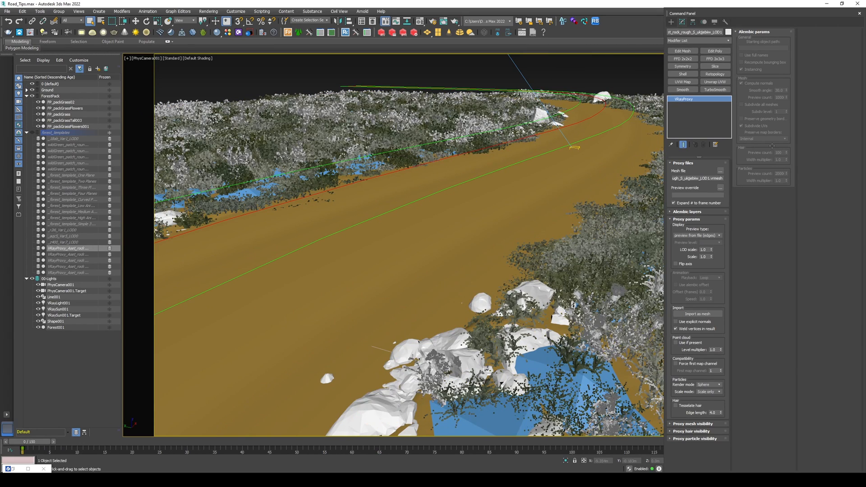
mouse_move(83, 276)
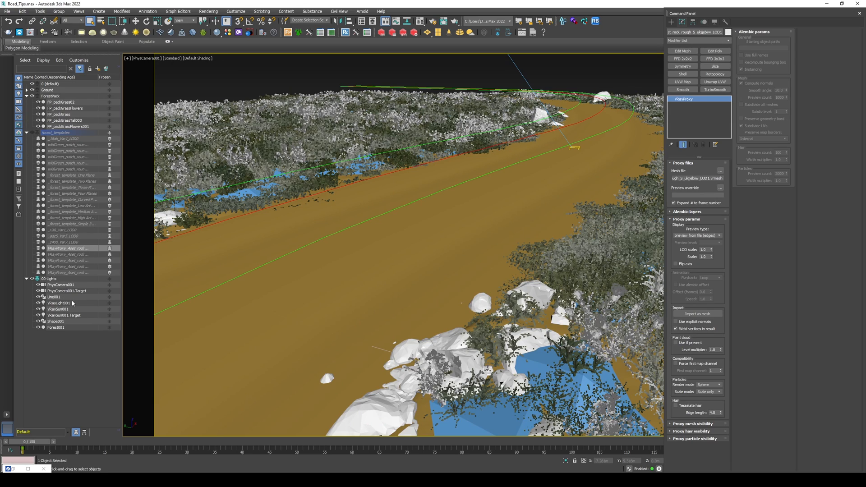
Select Forest001 and start adding geometry to its scatter.
click(72, 248)
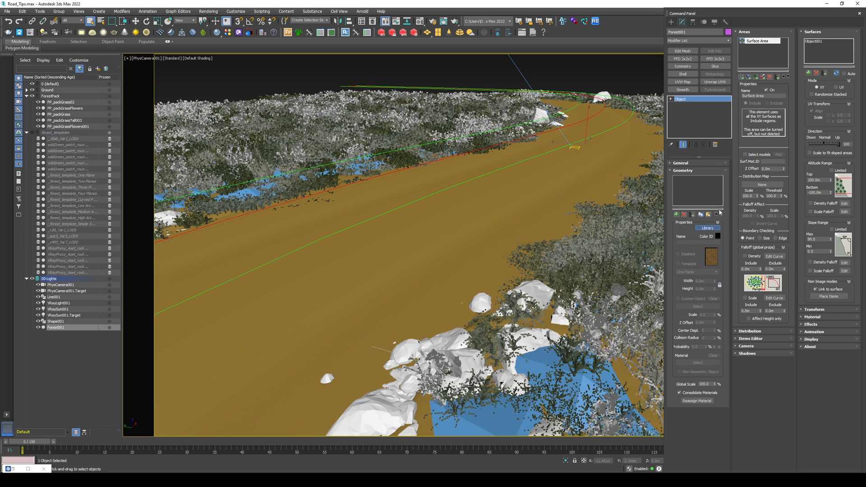
click(707, 228)
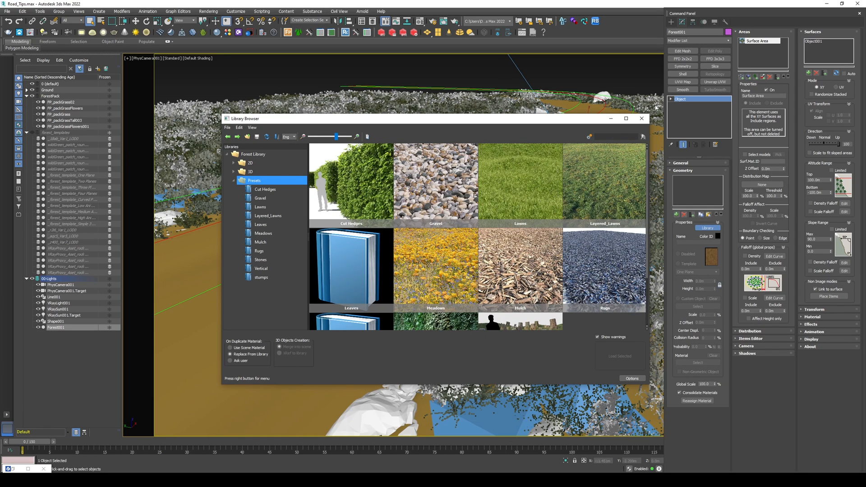
Close the Forest Pack Library Browser without loading a preset.
click(641, 118)
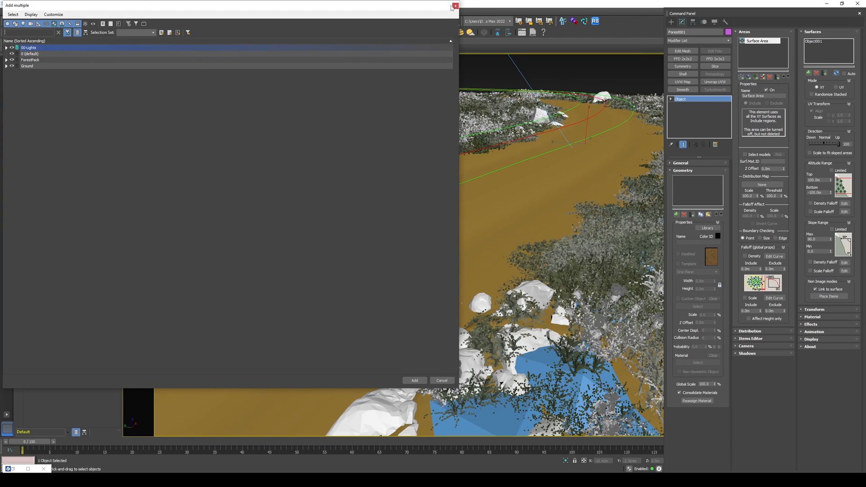
Add the VRayProxy rock_rough objects from _forest_templates as scatter geometry.
click(455, 5)
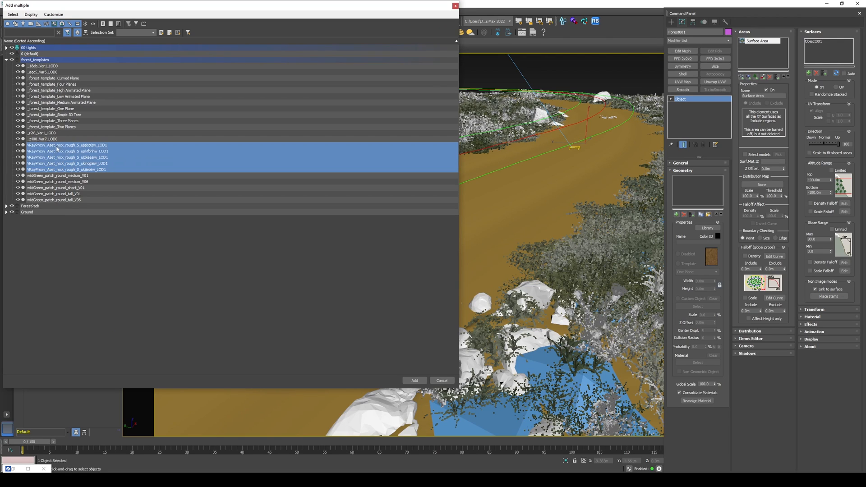
click(415, 379)
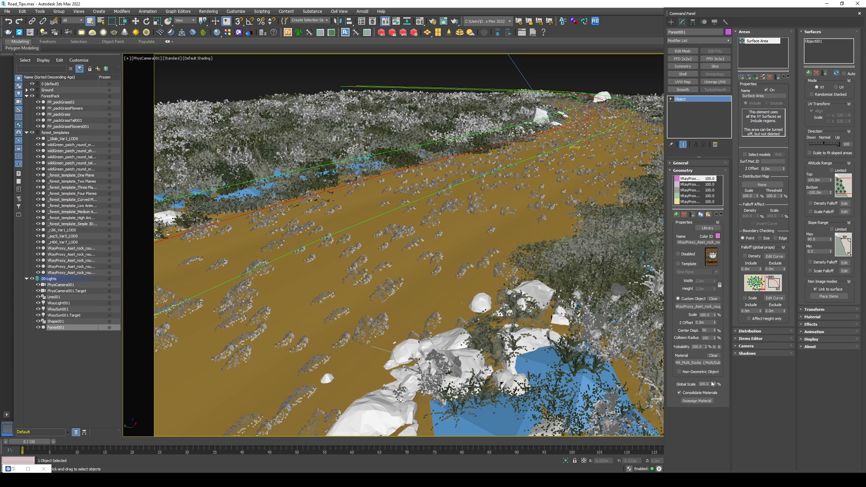
Set the scattered rocks' Global Scale to 50.0.
click(706, 384)
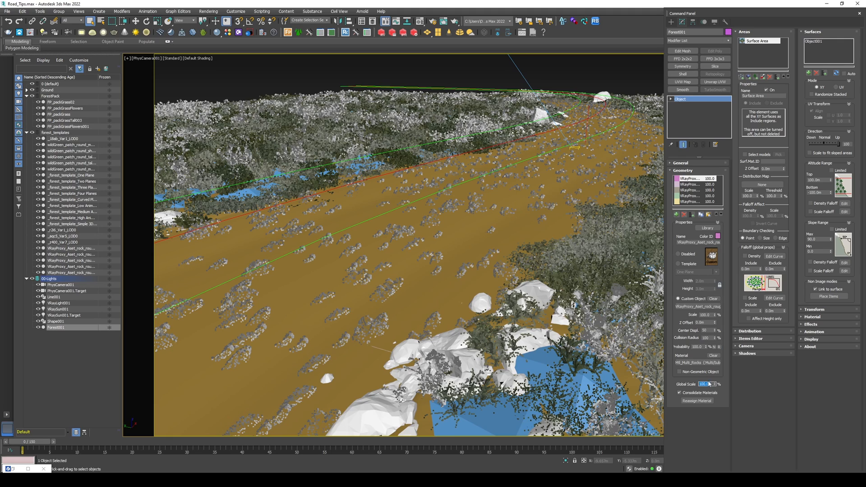
text(50.0)
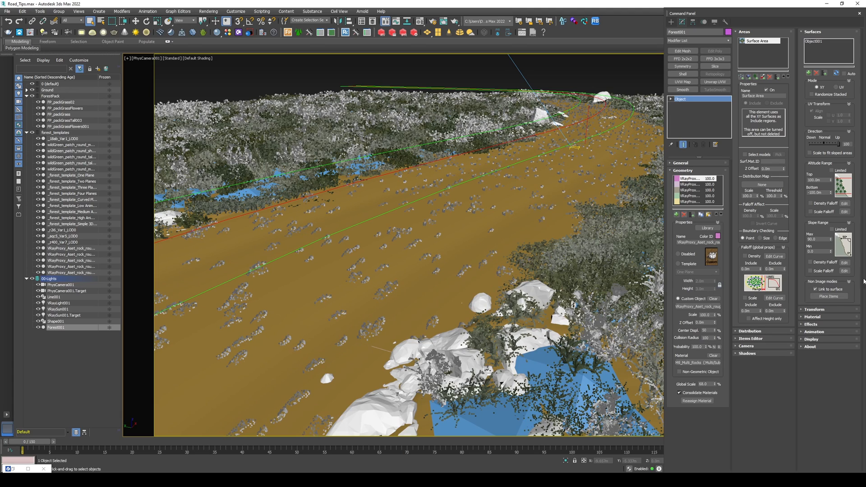
scroll(down, 3)
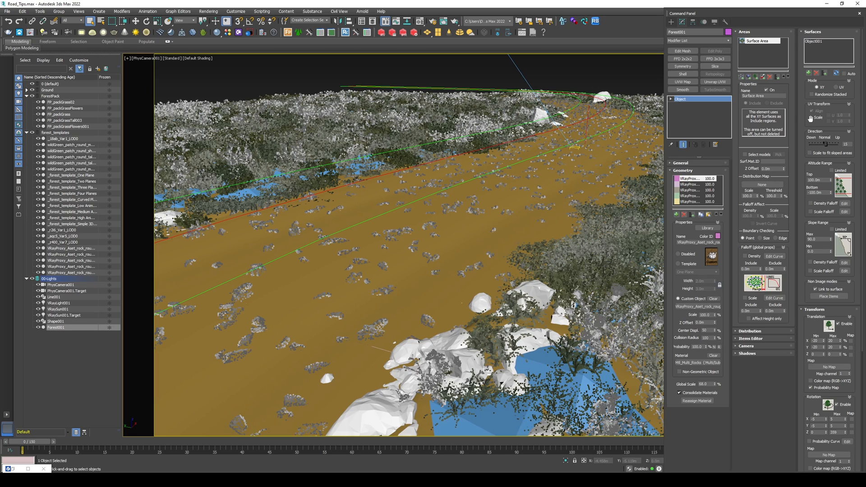
scroll(down, 3)
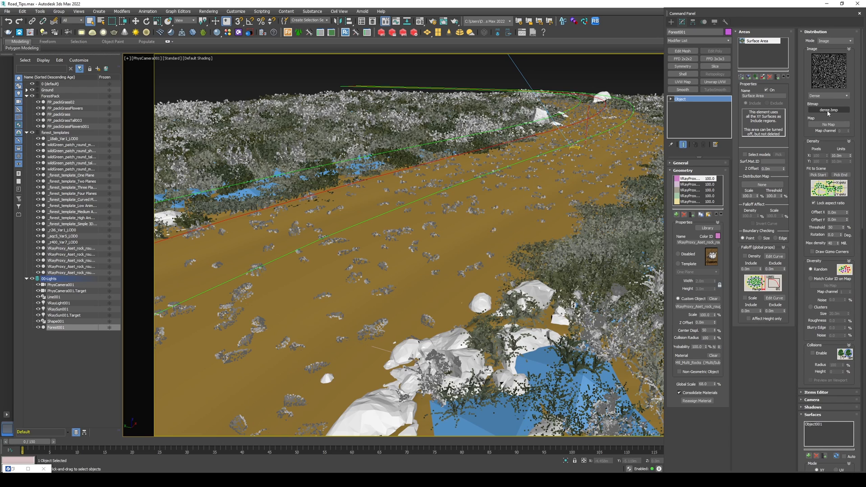
Switch Forest001 to a Patches distribution map and add the road spline Line001 as a scattering area.
click(828, 96)
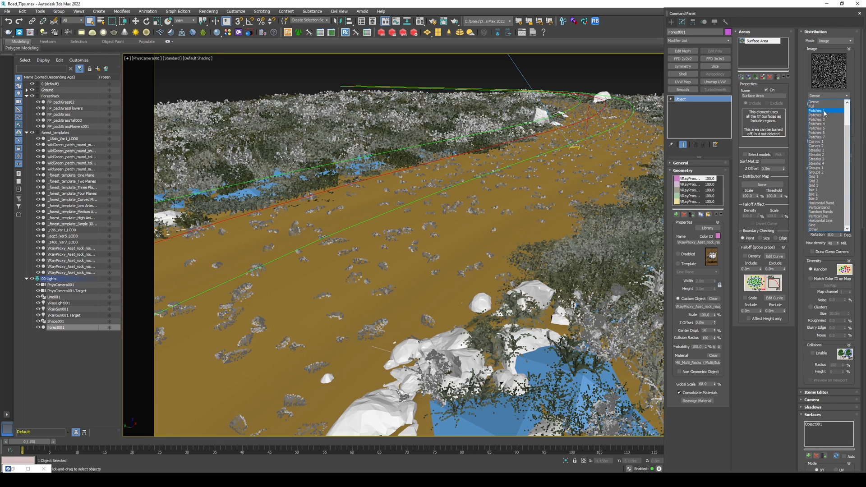
click(818, 110)
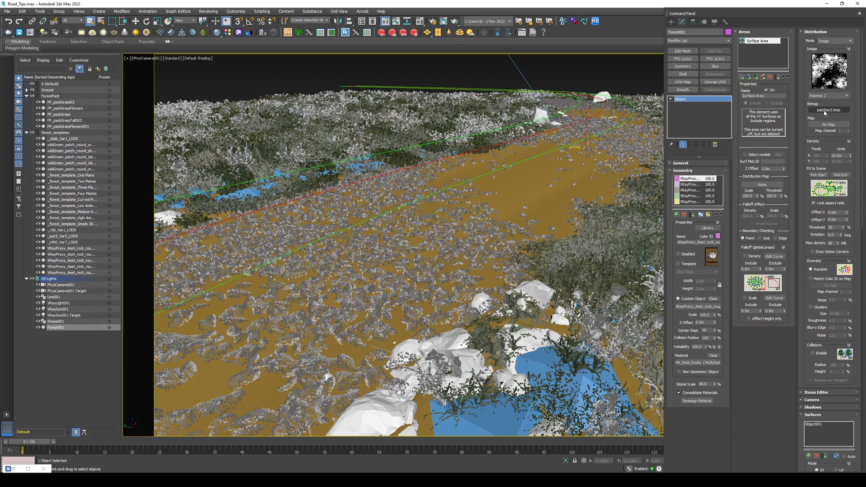
click(827, 110)
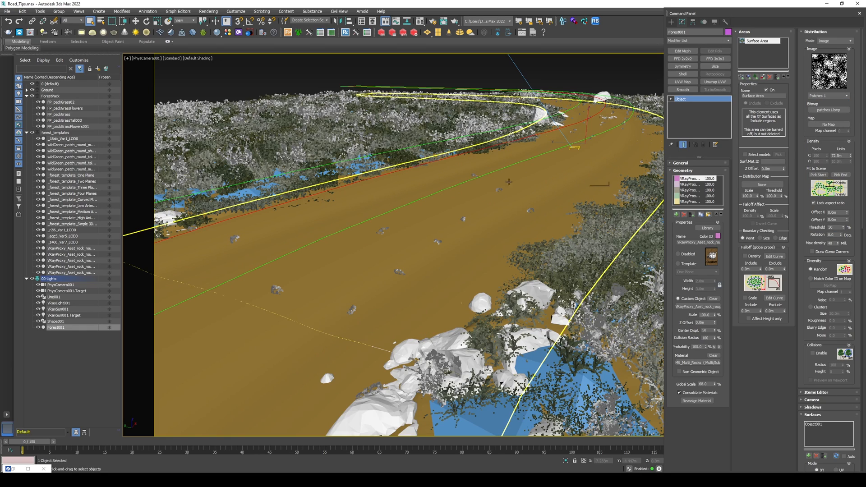
mouse_move(496, 191)
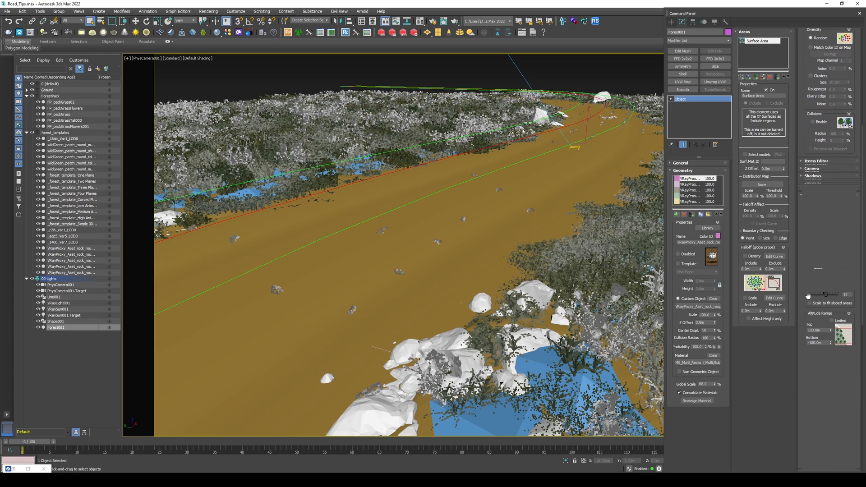
scroll(down, 3)
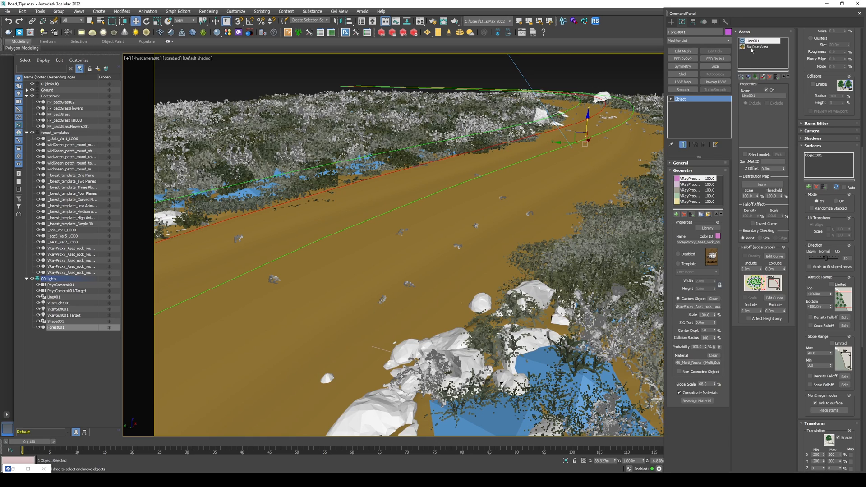
Set the Line001 spline area to Include with a narrow thickness so rocks hug the road.
click(759, 46)
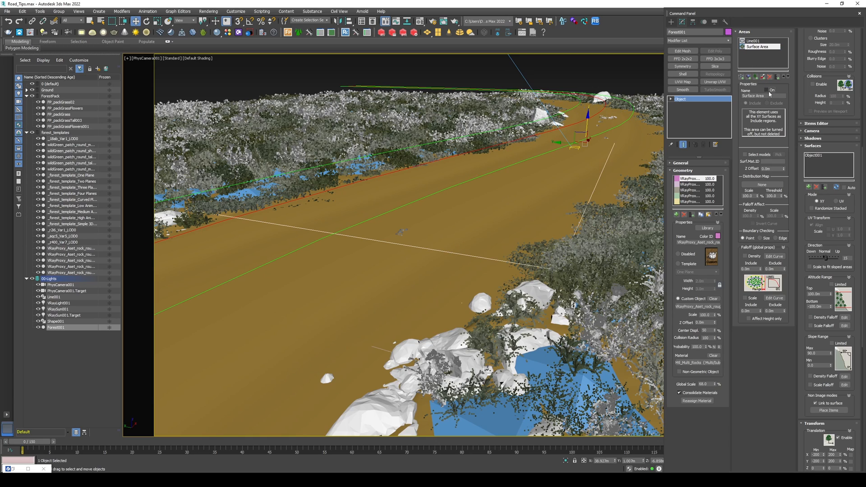
click(754, 41)
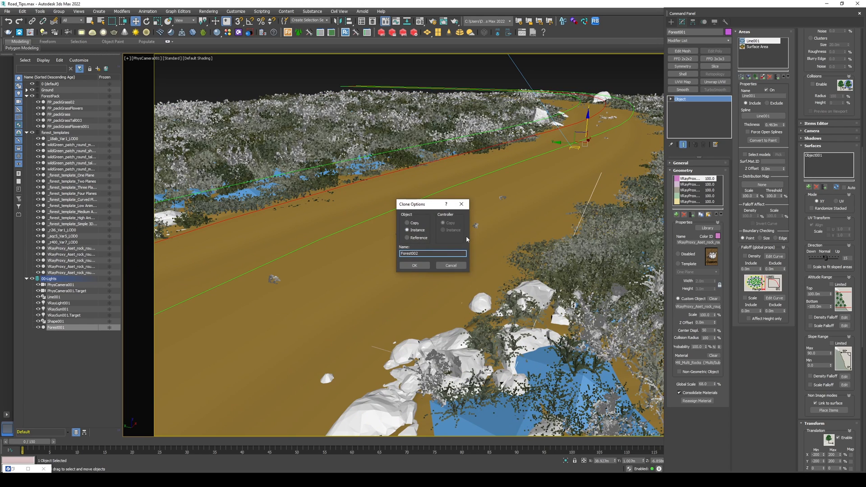
Rename the scatter Fp-Road Big and create an independent Copy of it named Fp-Road small.
click(414, 265)
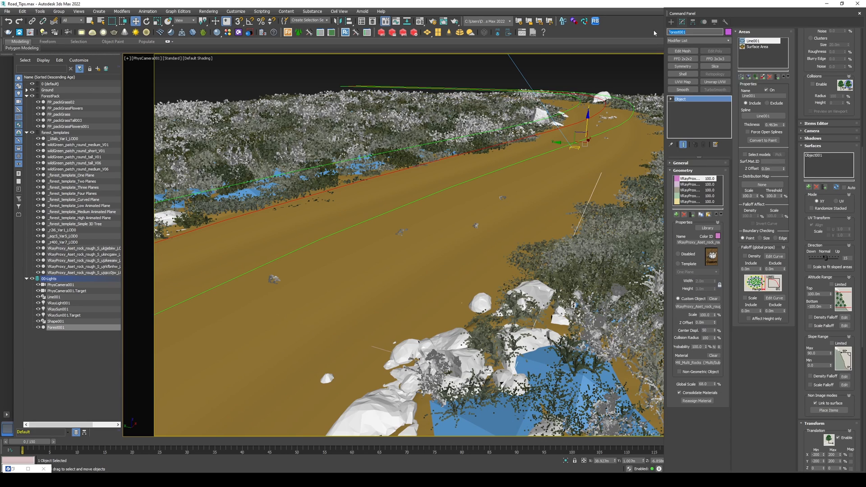
text(Fp-Road Big)
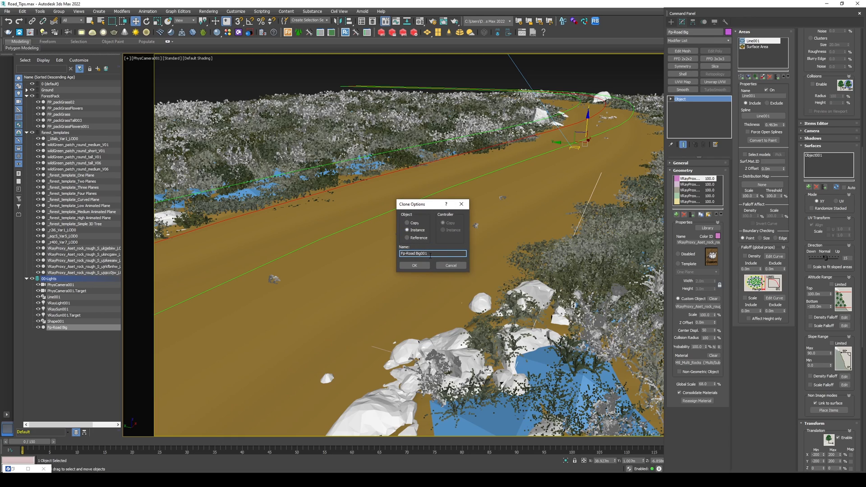
text(Fp-Road small)
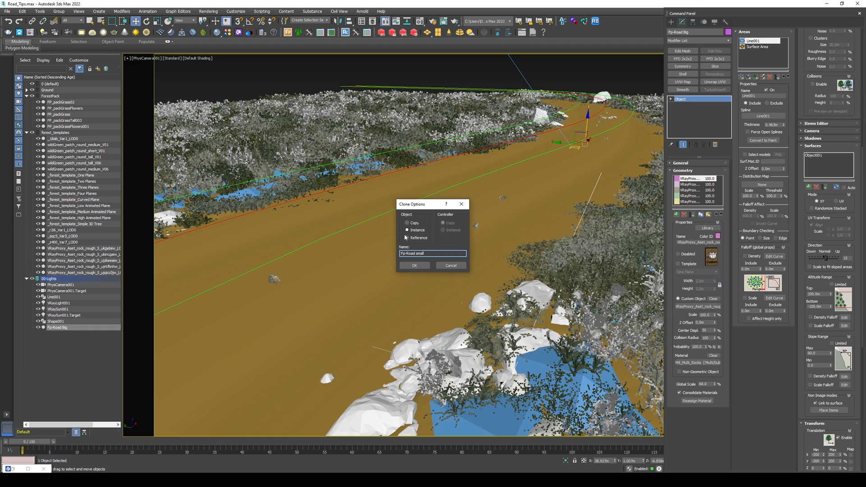
click(407, 223)
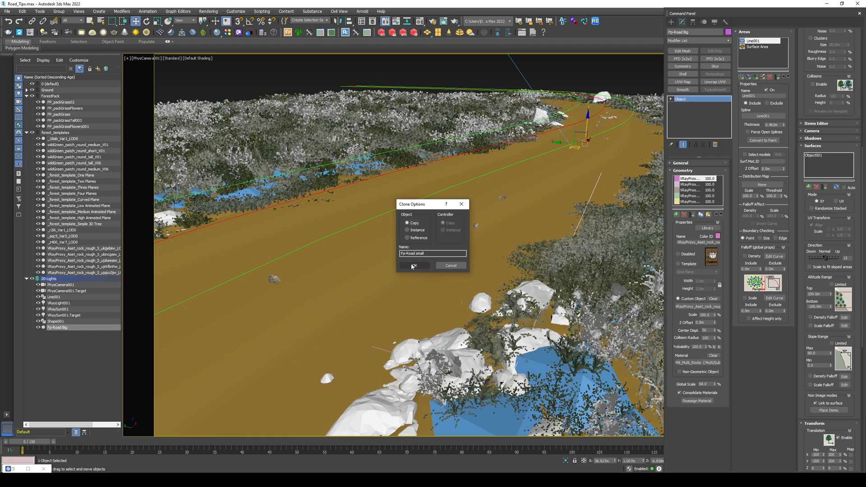
click(414, 265)
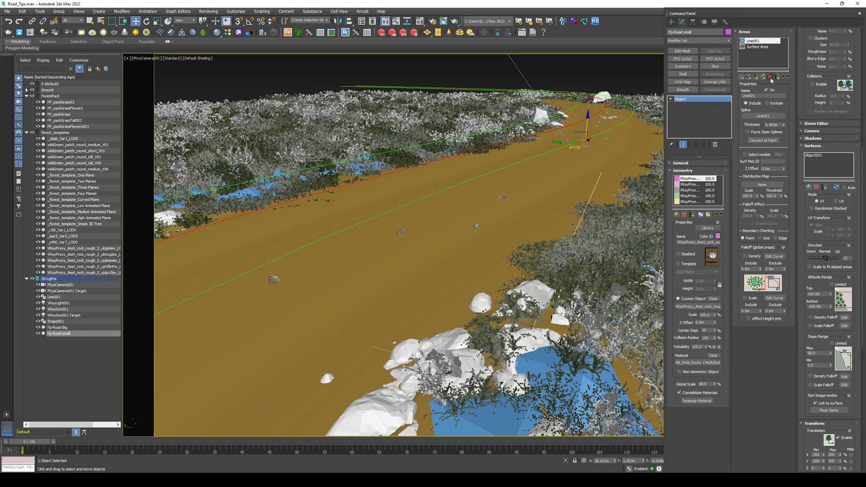
Adjust Fp-Road small's areas and scale its stones down smaller than the big rocks.
click(758, 46)
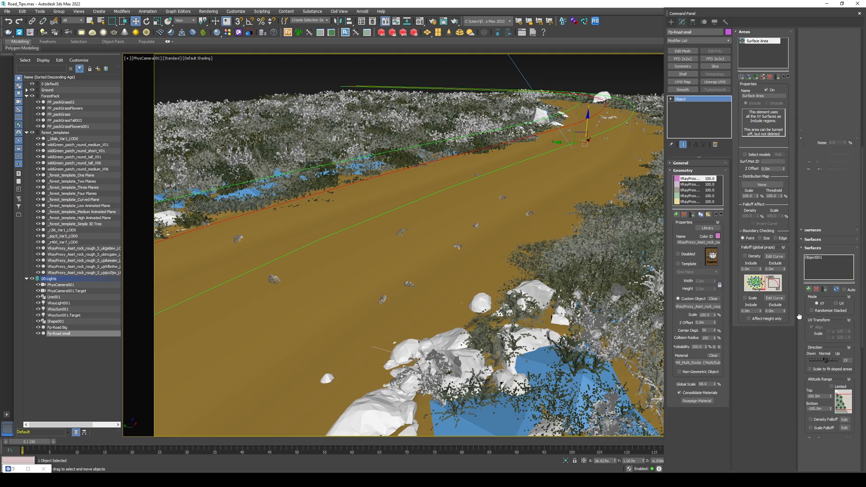
click(833, 40)
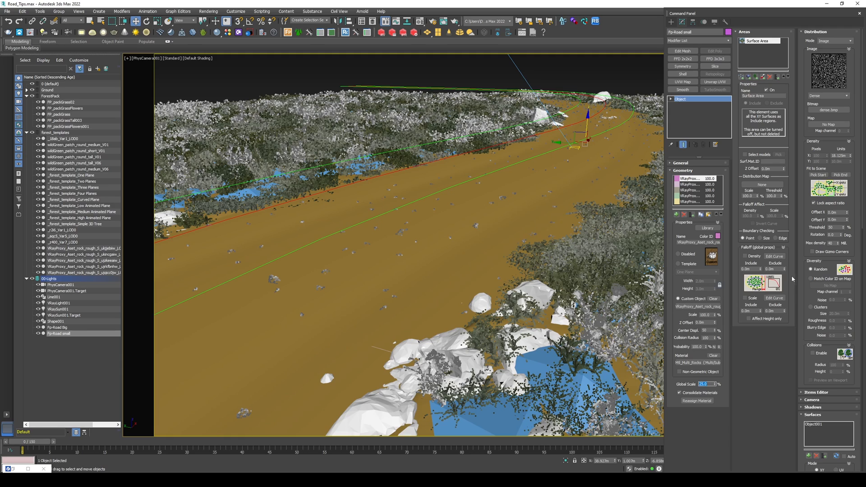
scroll(down, 3)
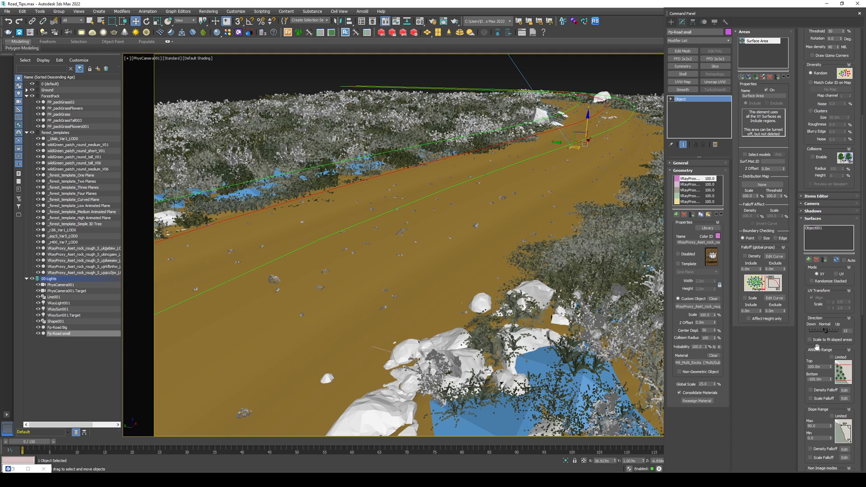
scroll(down, 3)
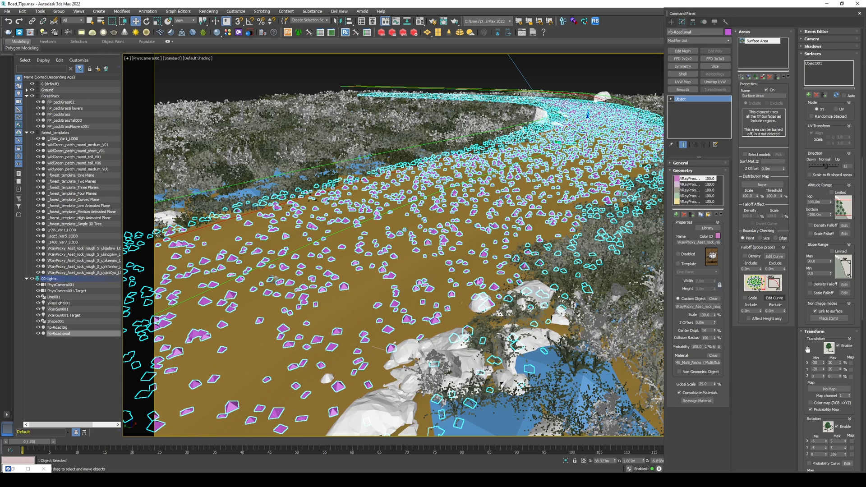
scroll(down, 3)
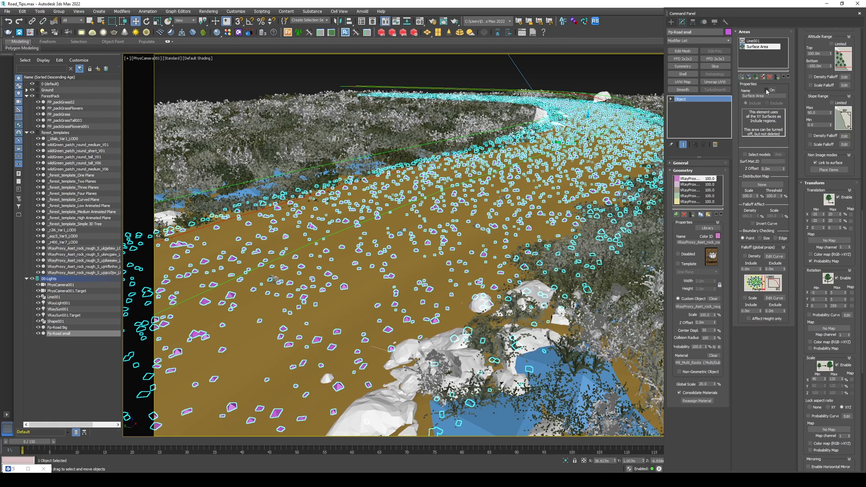
Add a Spline area using Shape001 set to Exclude with 0.25m thickness, clearing the road's middle band.
click(756, 41)
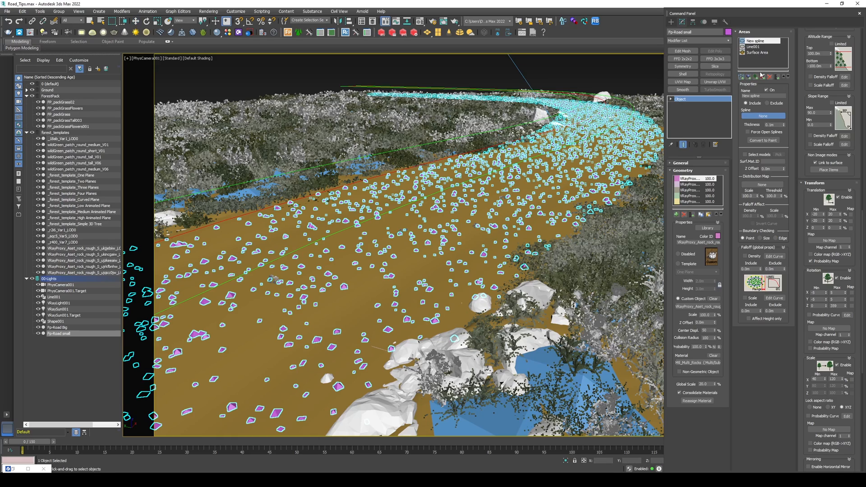
click(754, 46)
text(Include)
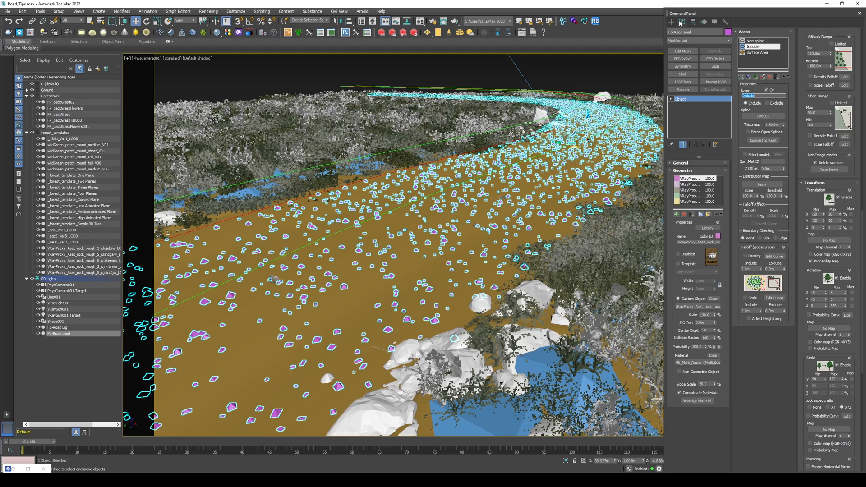
click(757, 41)
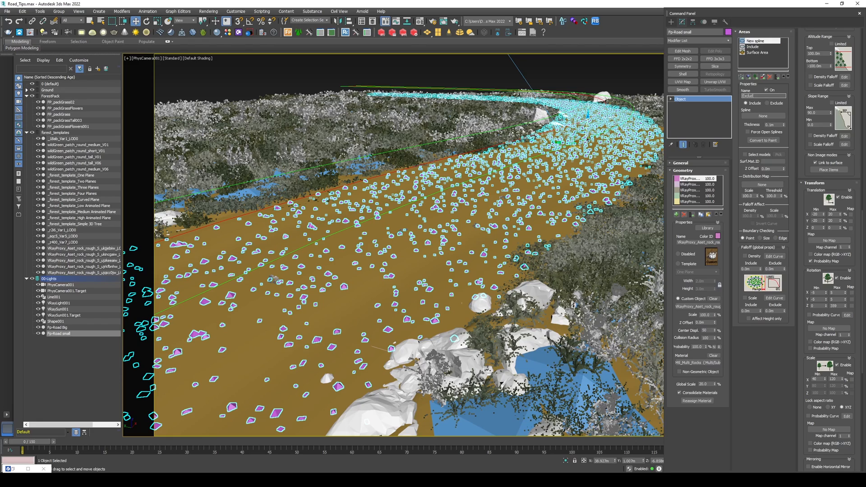
click(759, 103)
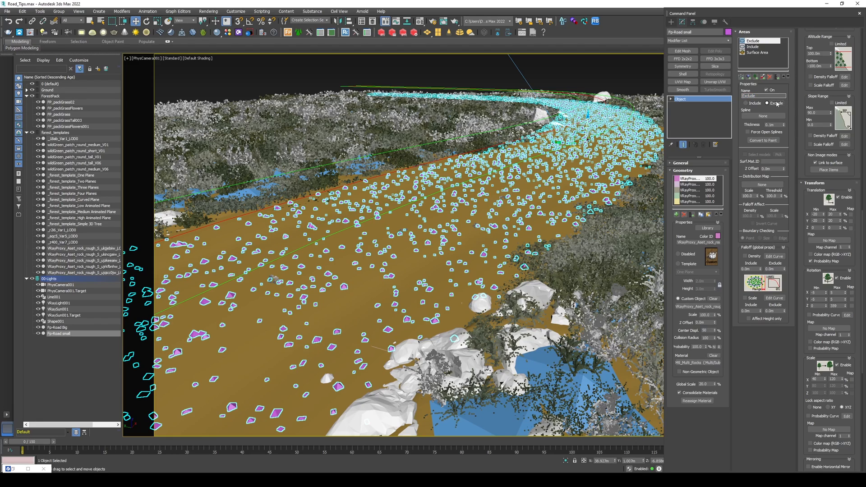
click(768, 103)
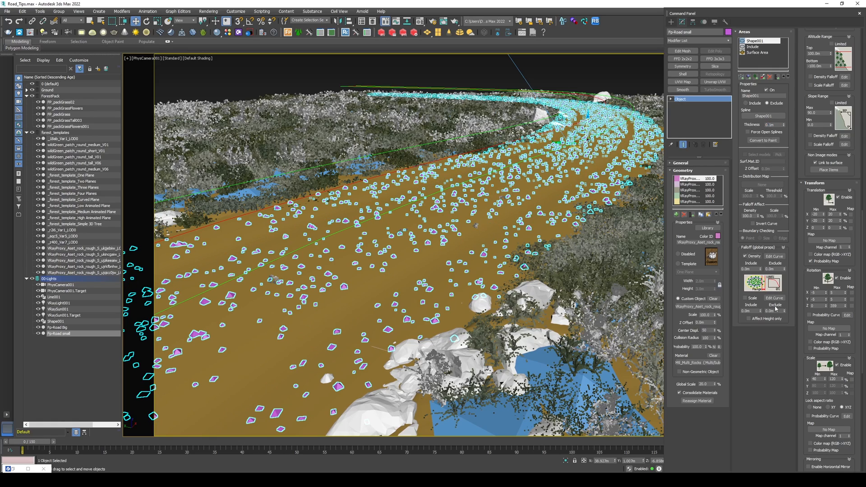
click(745, 298)
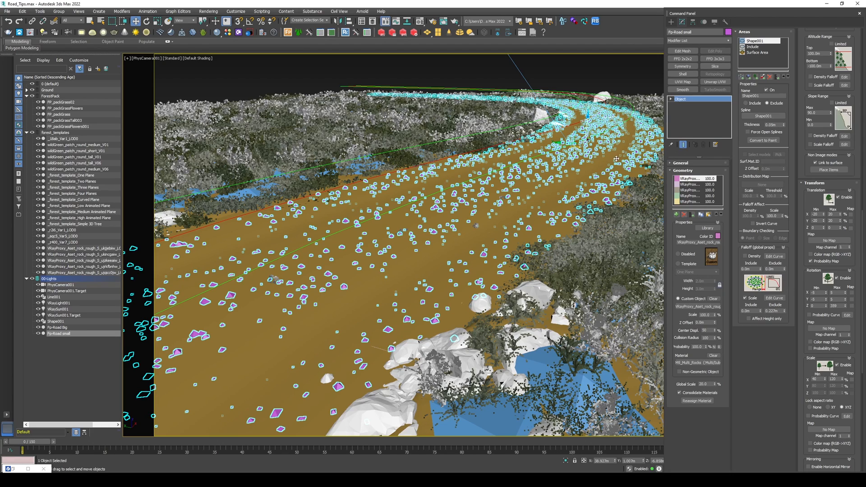
mouse_move(617, 161)
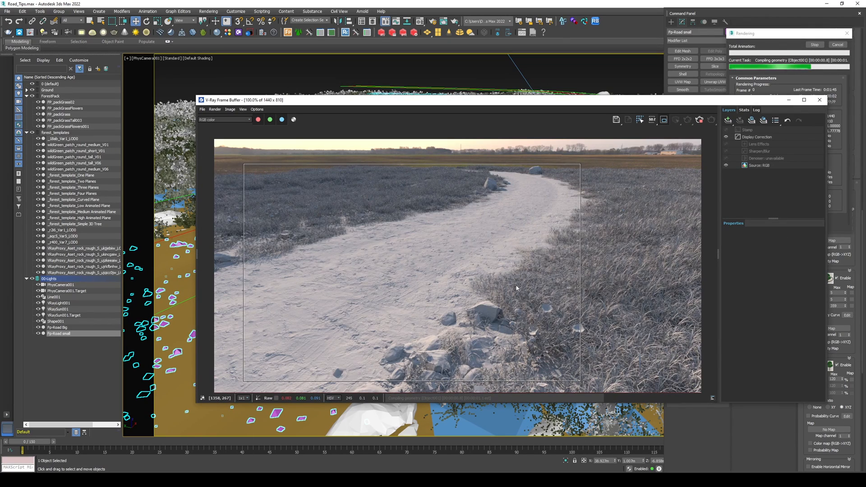
mouse_move(528, 228)
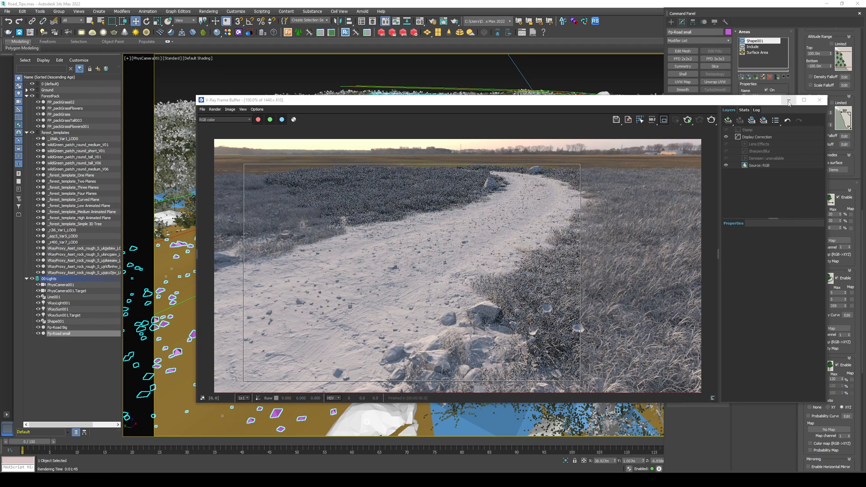
Render the camera view in V-Ray and put away the finished Frame Buffer window.
click(818, 100)
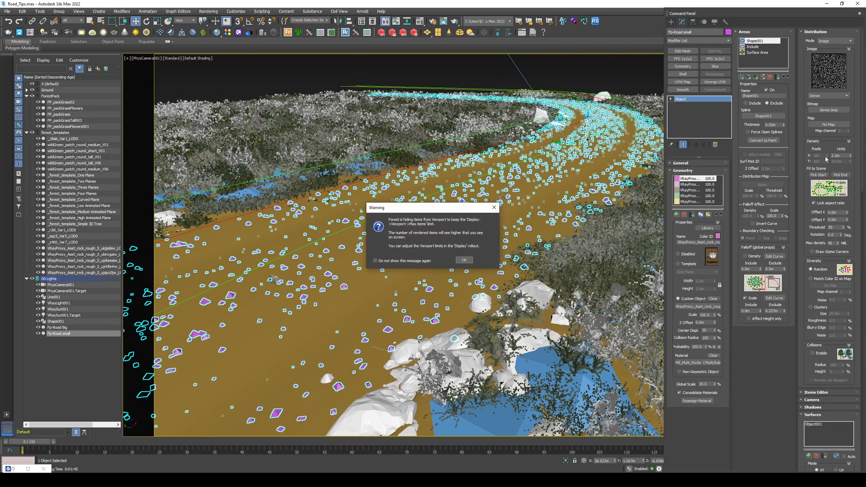
Clone Fp-Road small as a copy, Fp-Road small001, and give it an Image distribution with a Patches map.
click(464, 260)
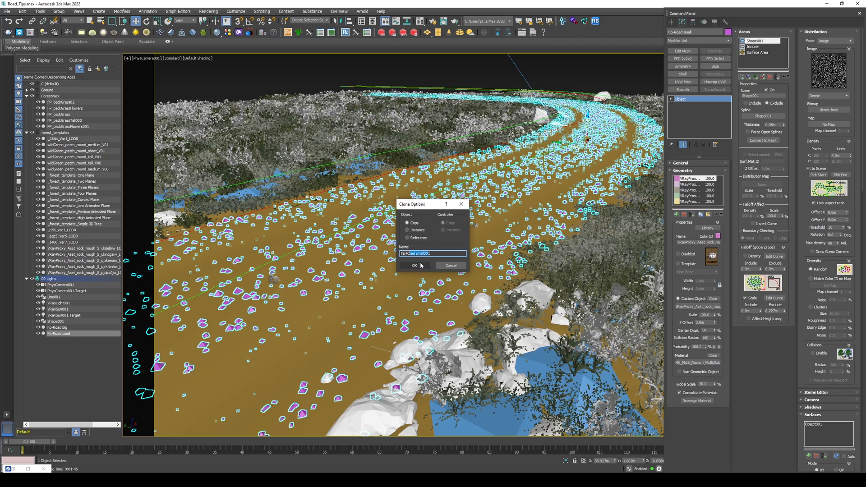
click(414, 265)
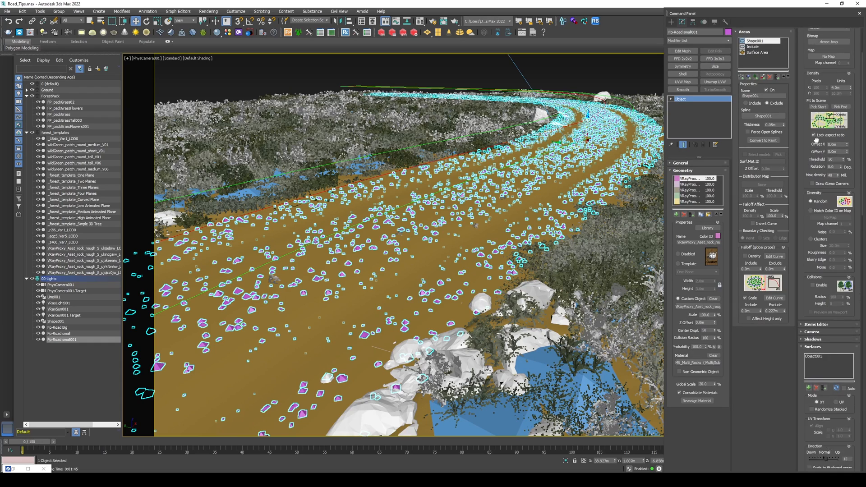
scroll(down, 3)
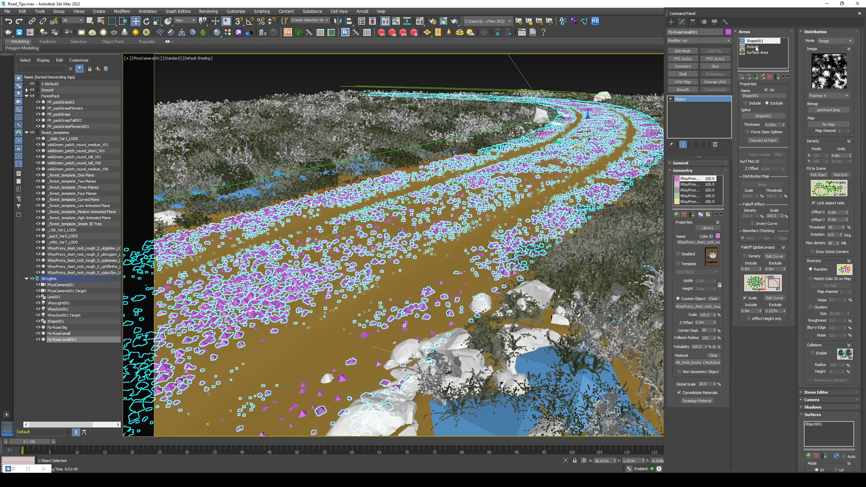
double_click(760, 41)
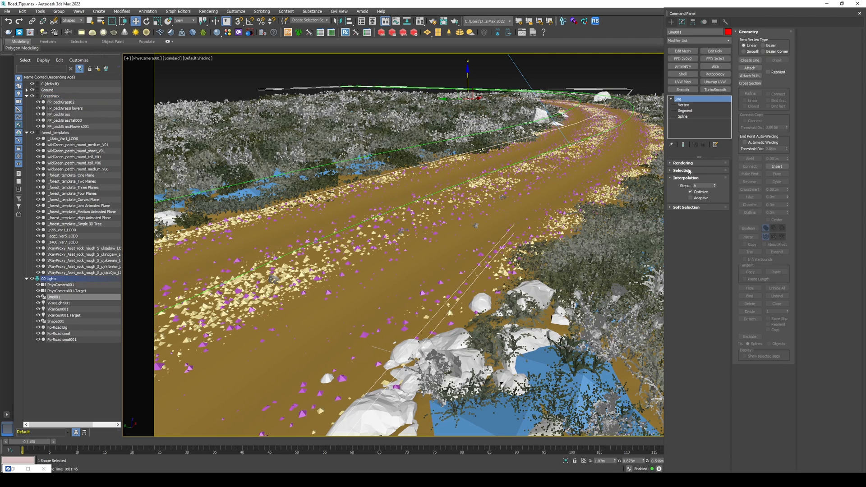
Select FP_packGrass and exclude its grass along the Line001 road spline.
click(683, 162)
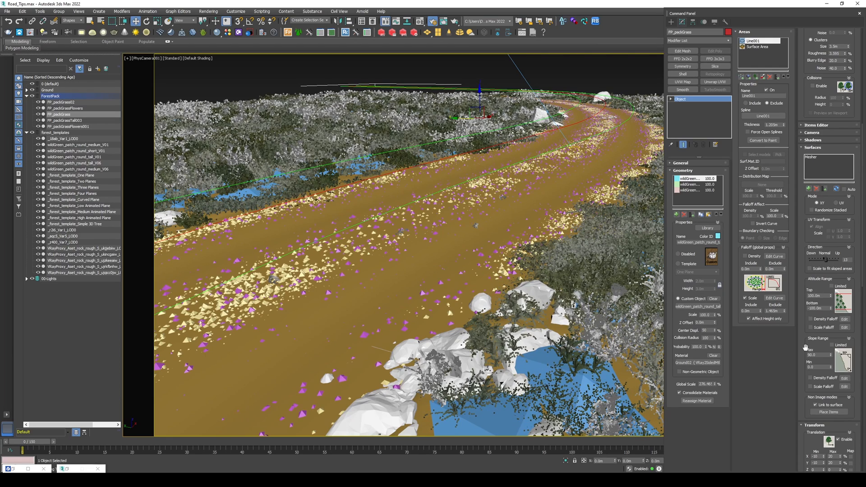
Clone FP_packGrass as FP_packGrassMiddle and set its Line001 area to Include with 0.1m thickness.
scroll(down, 3)
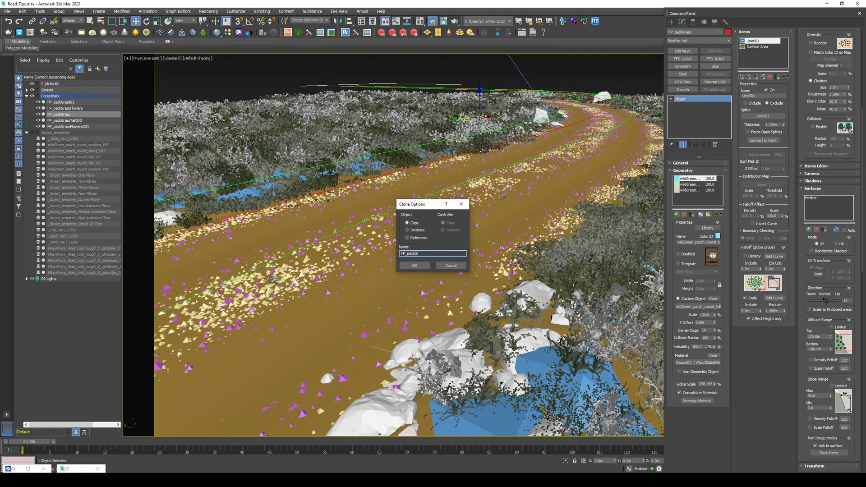
click(414, 265)
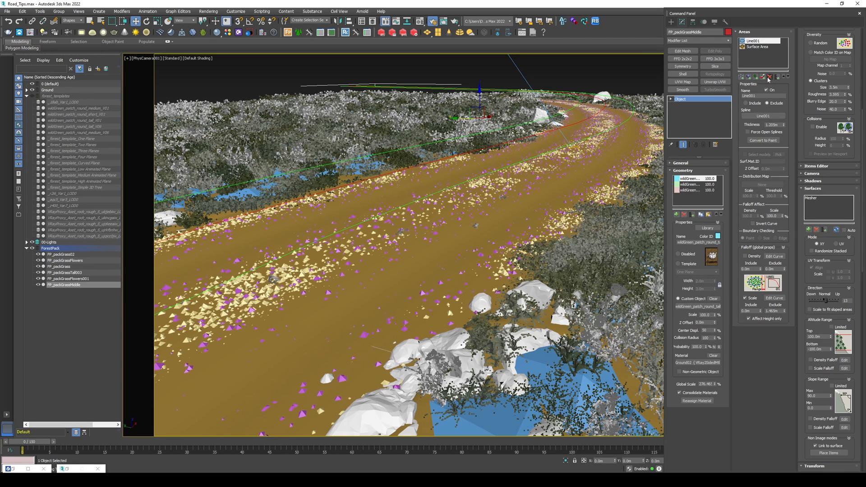
click(757, 41)
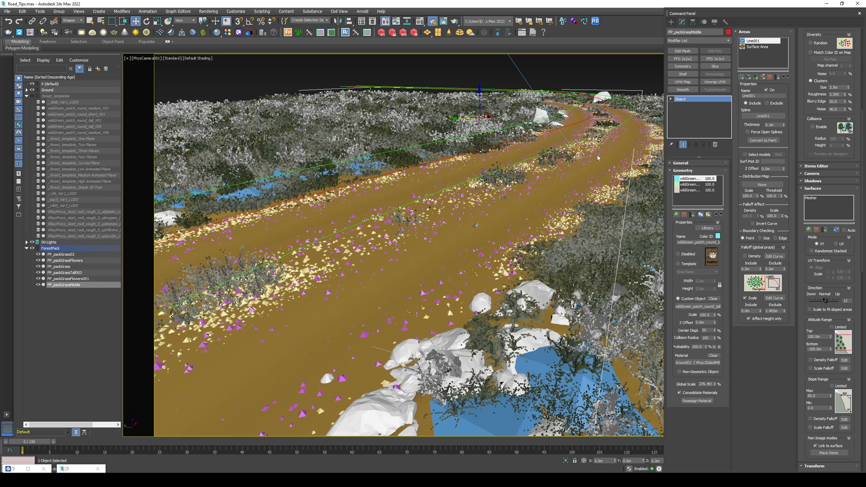
mouse_move(772, 247)
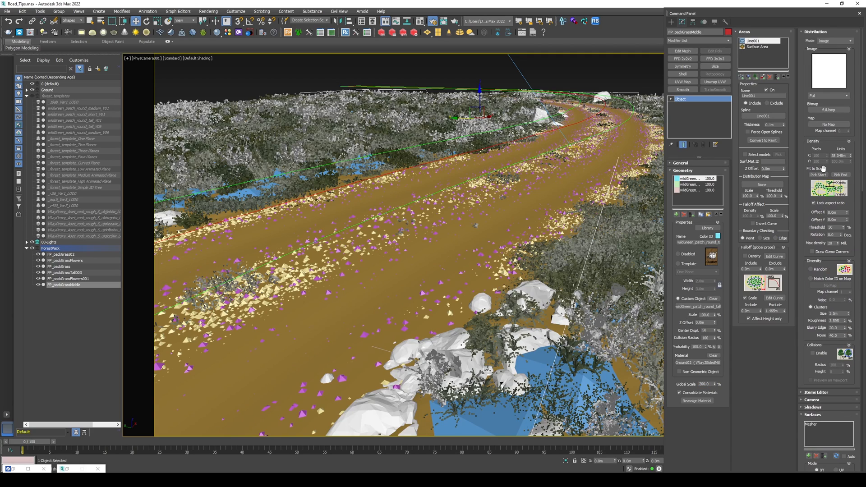
Give FP_packGrassMiddle a Patches distribution map so the road-middle grass grows in clumps.
click(827, 95)
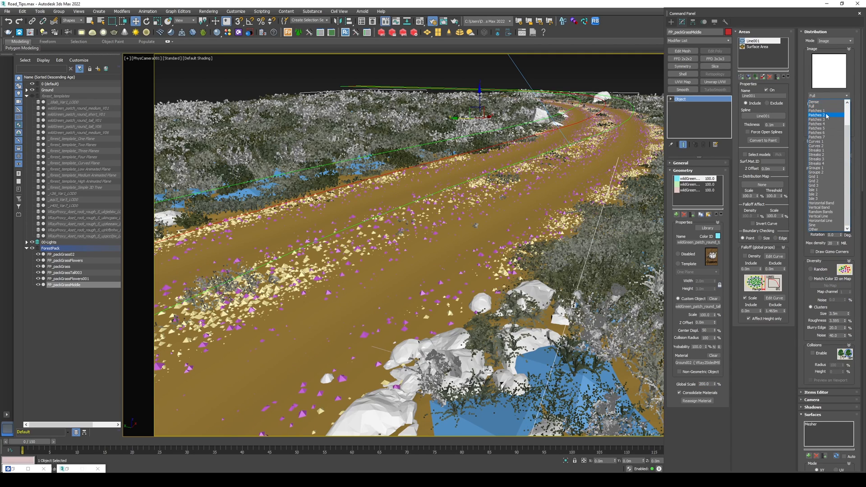
click(820, 115)
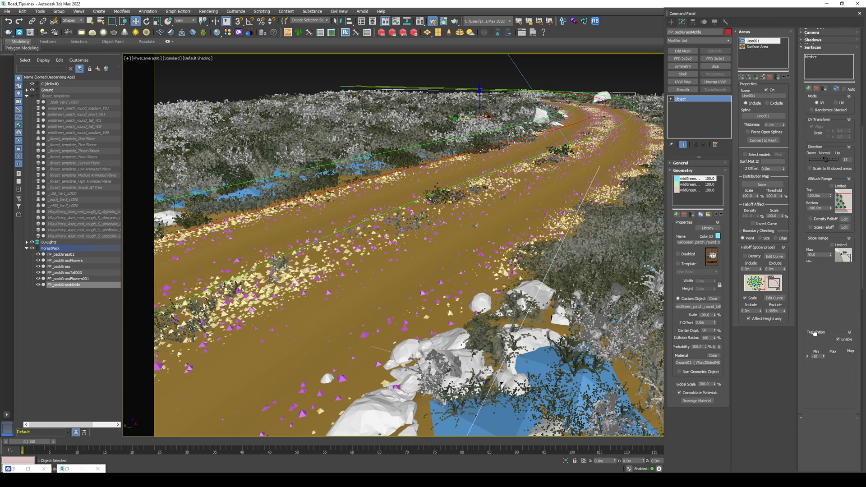
scroll(down, 3)
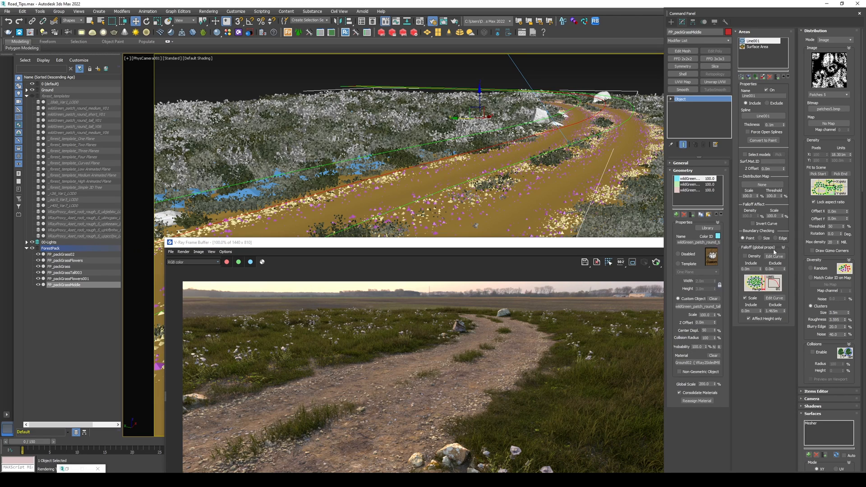
mouse_move(552, 247)
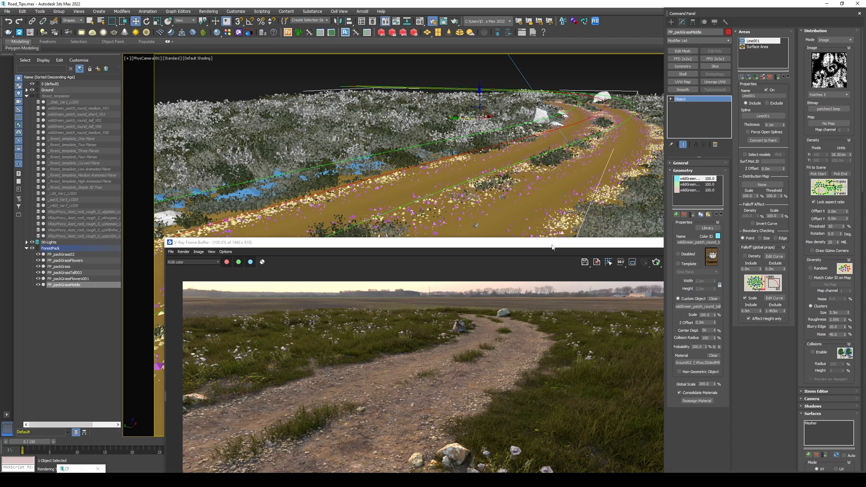
mouse_move(779, 259)
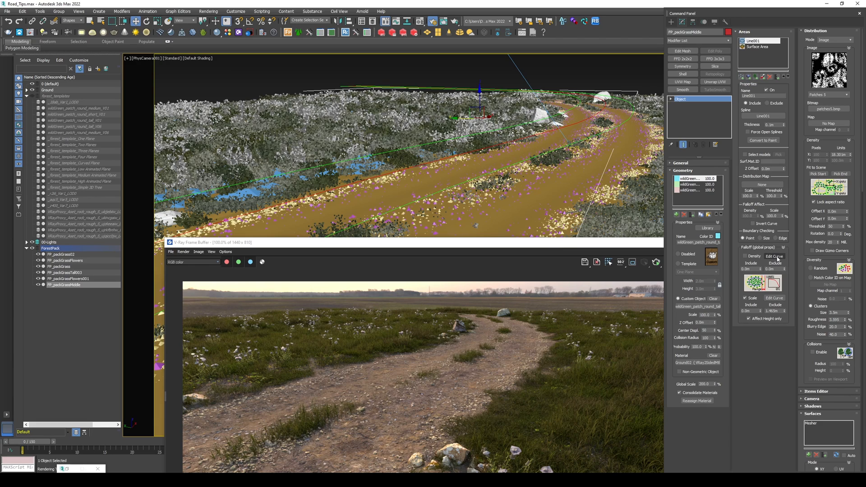